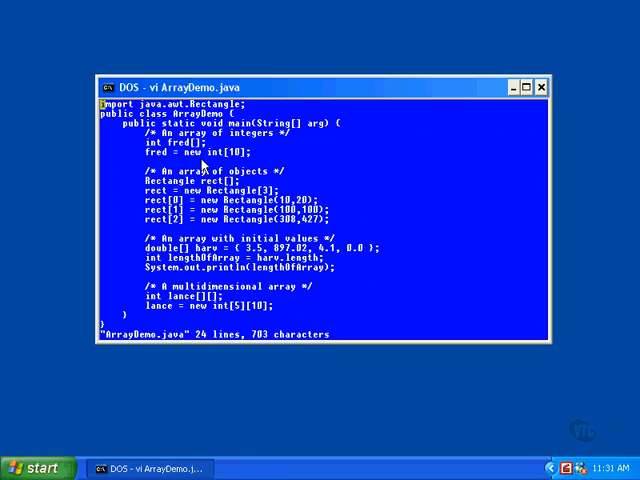
mouse_move(208, 193)
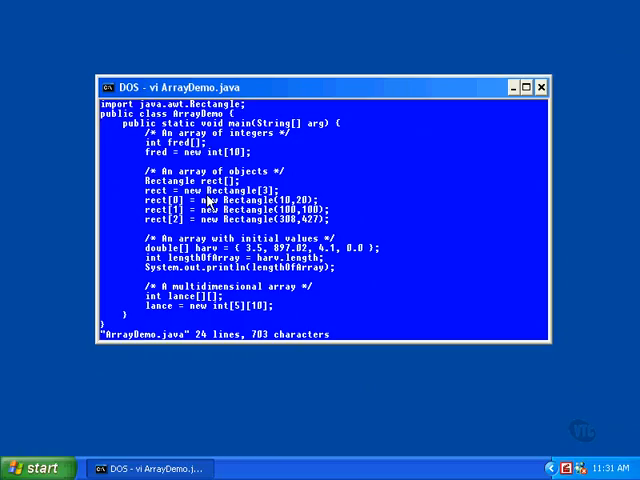
mouse_move(188, 230)
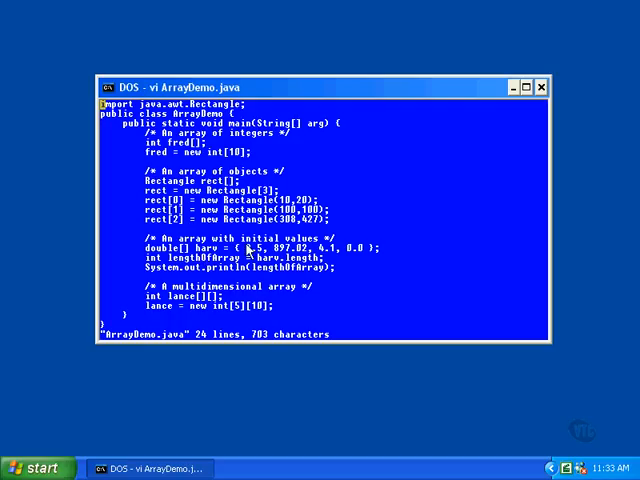
mouse_move(305, 262)
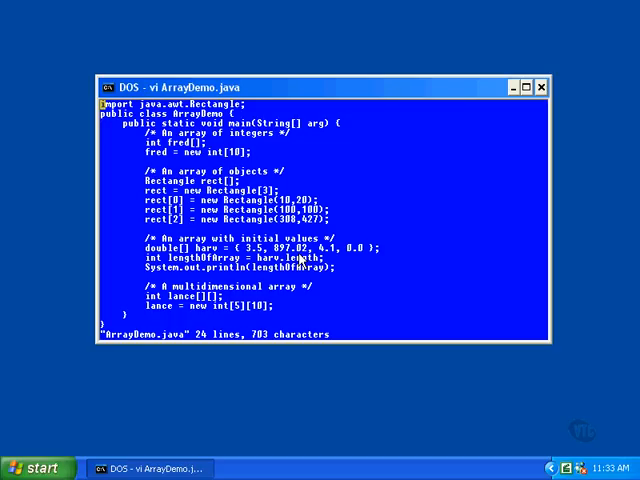
mouse_move(222, 255)
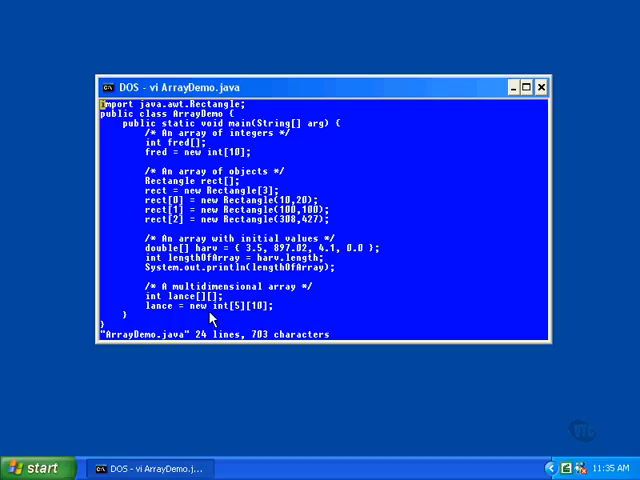
mouse_move(550, 357)
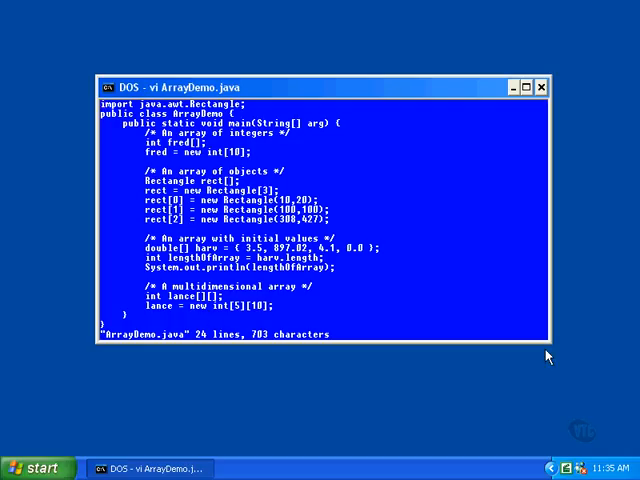
mouse_move(549, 354)
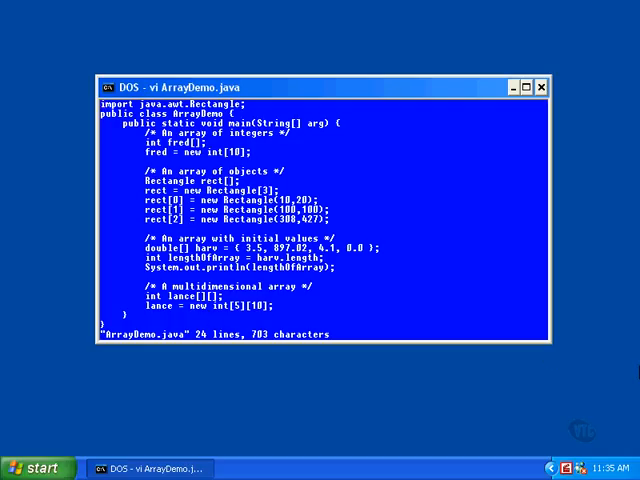